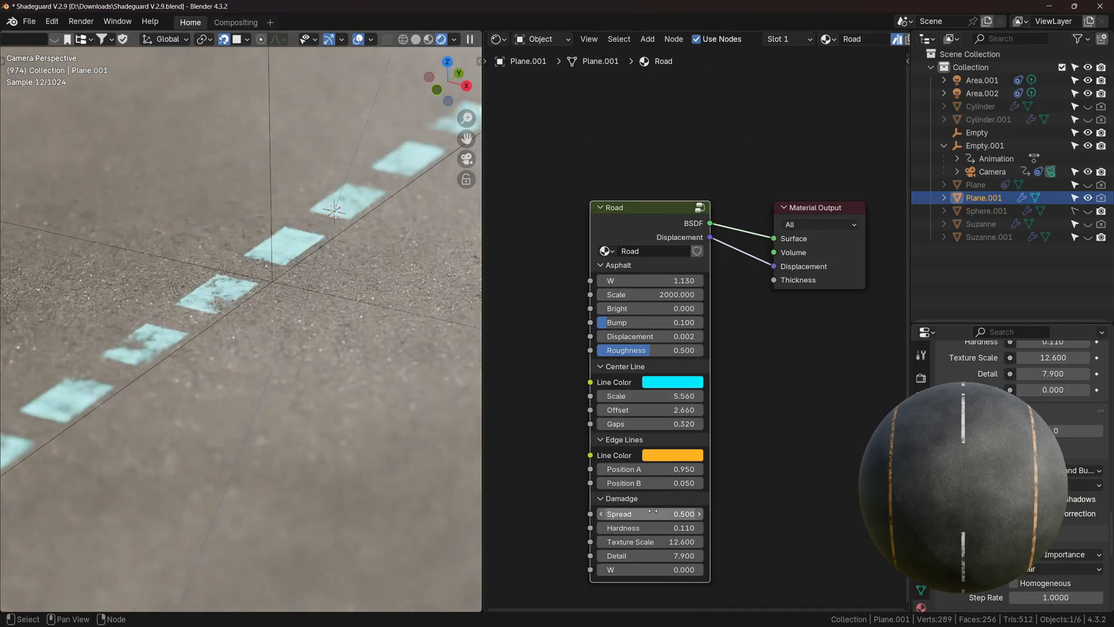
# - Install the Shadeguard add-on from shadeguard_1.1.0.zip via Install from Disk
pyautogui.click(857, 39)
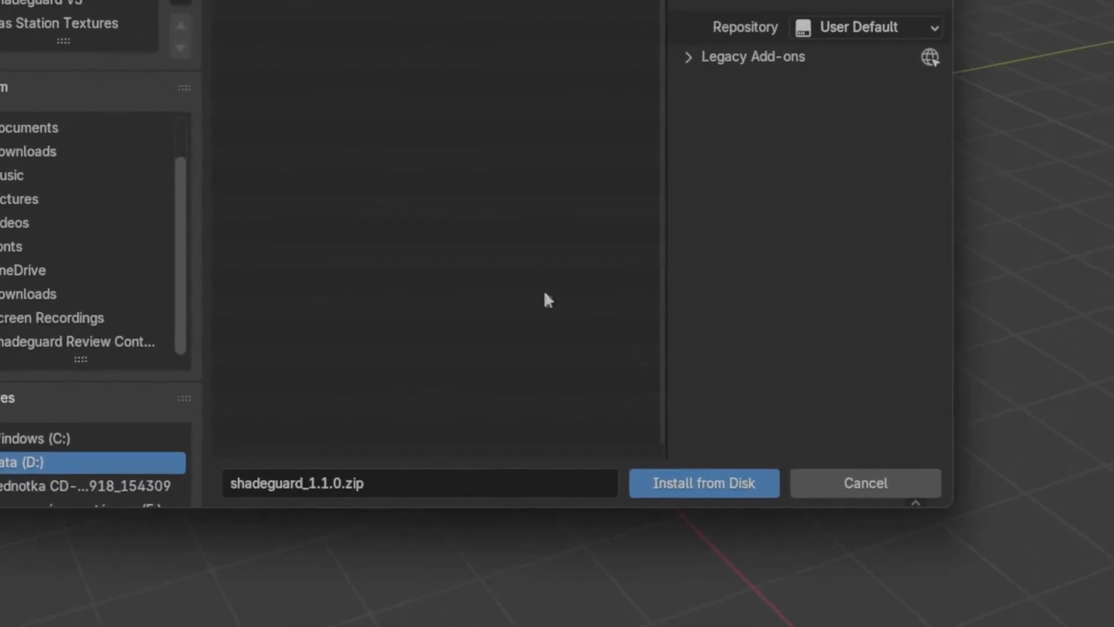
pyautogui.click(703, 483)
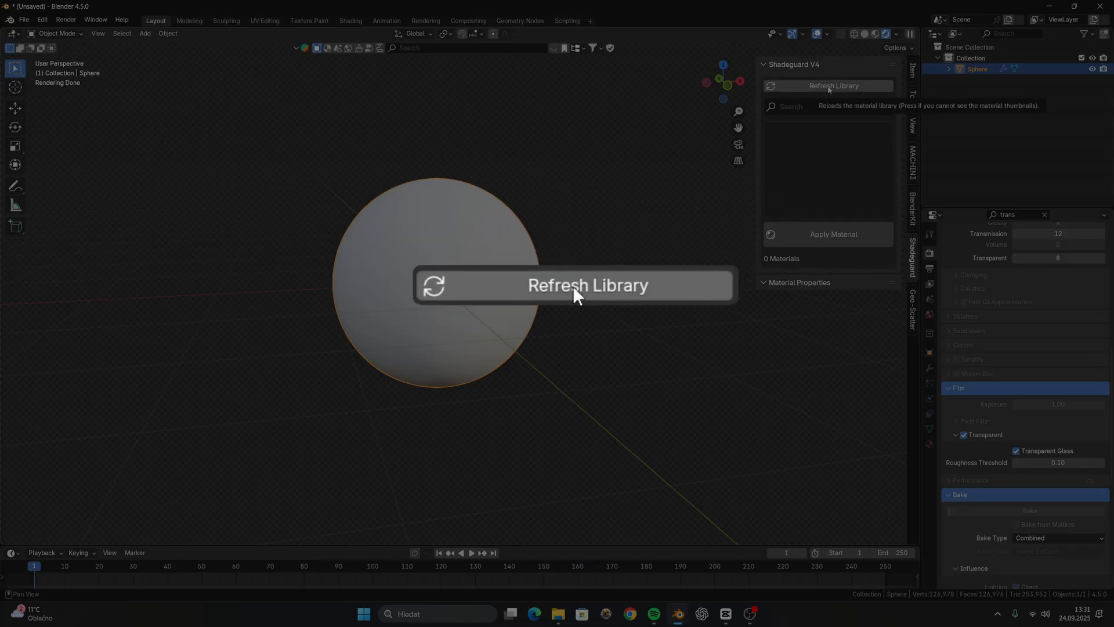
# - Refresh the Shadeguard library to load 125 materials and browse their thumbnails
pyautogui.click(827, 86)
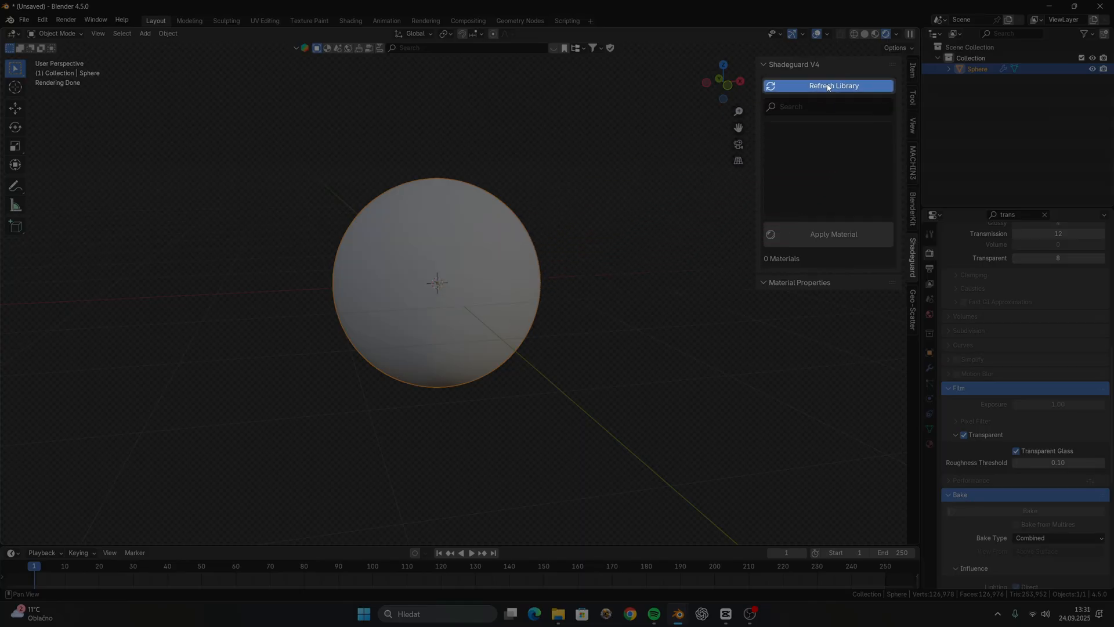
pyautogui.click(832, 85)
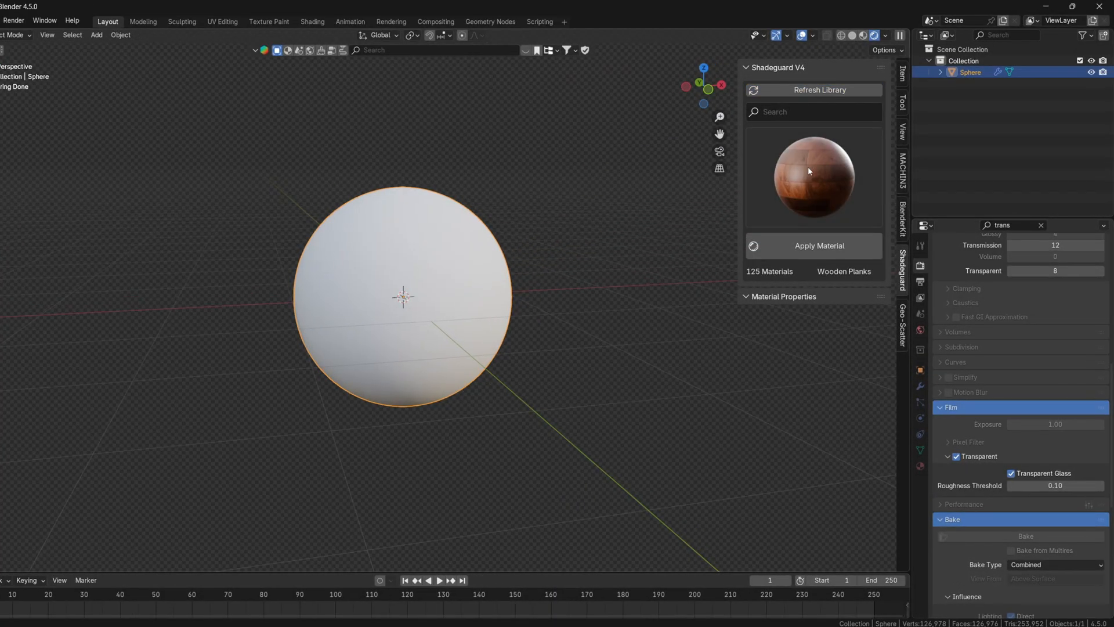
pyautogui.click(813, 177)
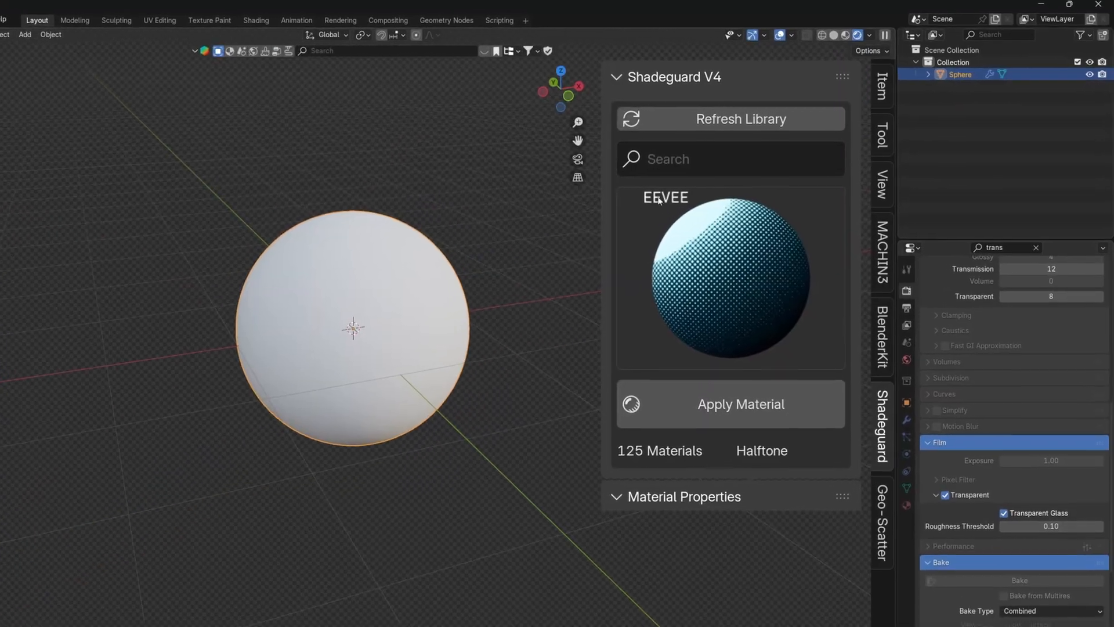
# - Search the library for 'Tiles' to show the 16 Tiles materials
pyautogui.write('Wo')
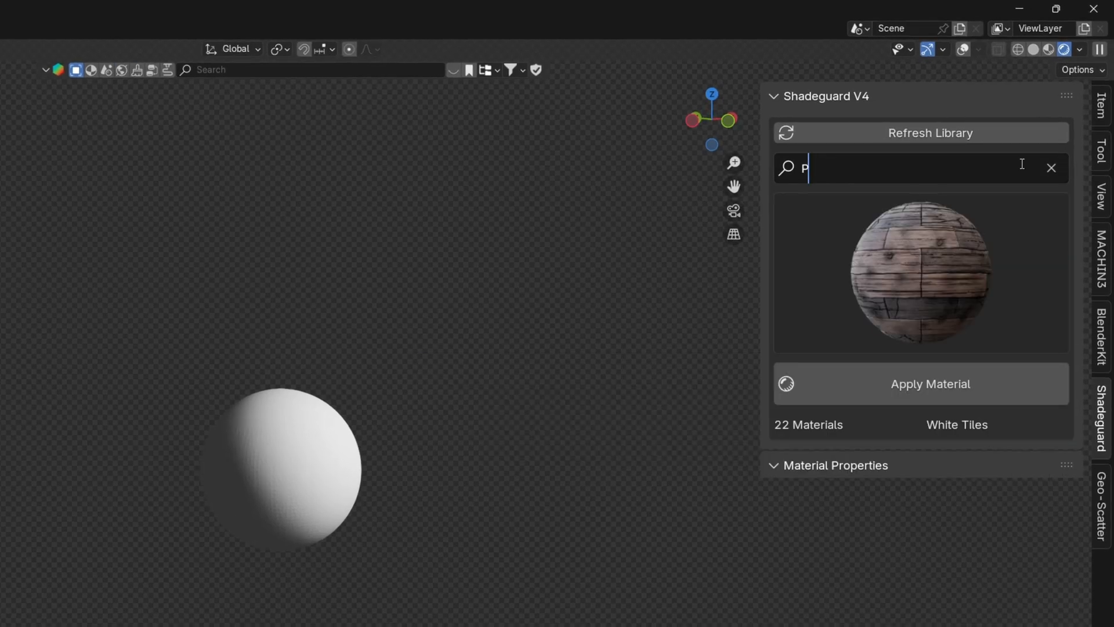
pyautogui.write('T')
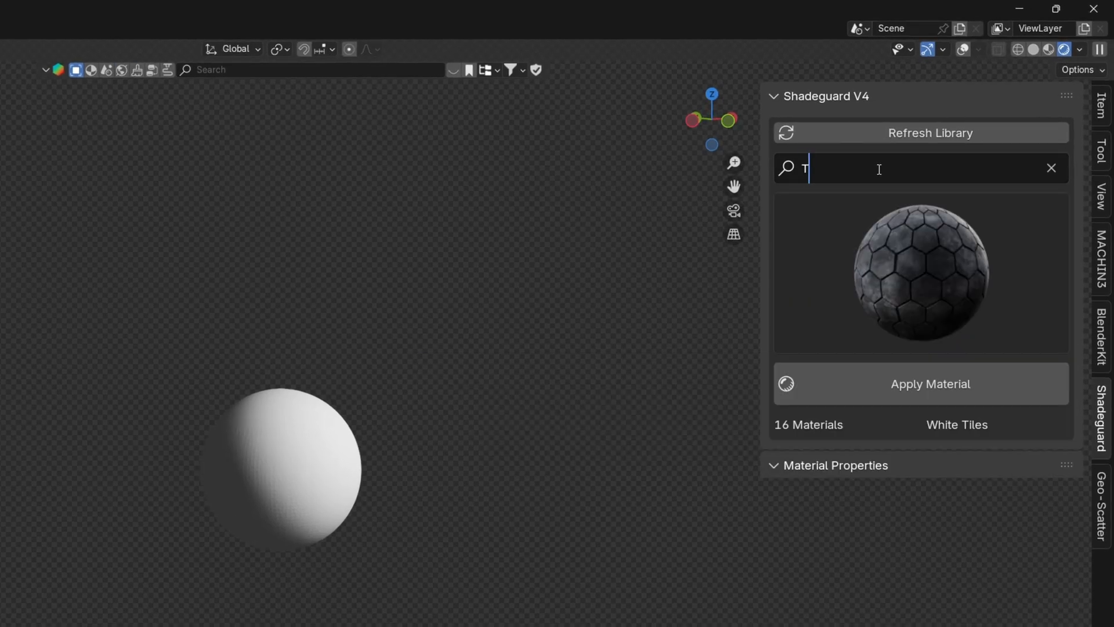
pyautogui.write('iles')
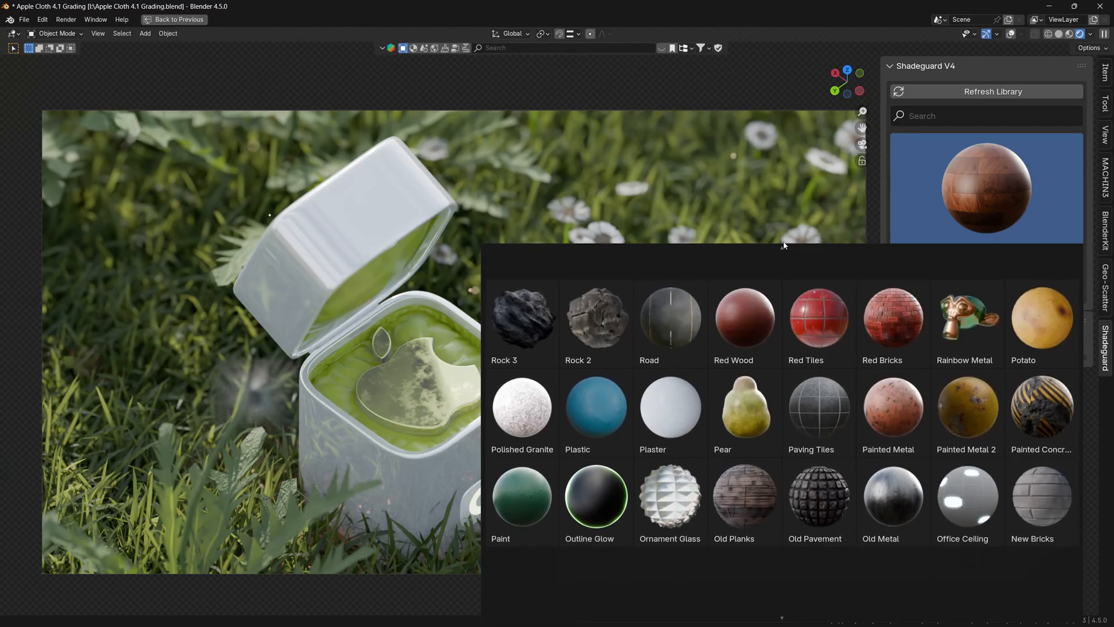
# - Apply Rainbow Metal to the apple logo and drag one of its material sliders
pyautogui.click(964, 319)
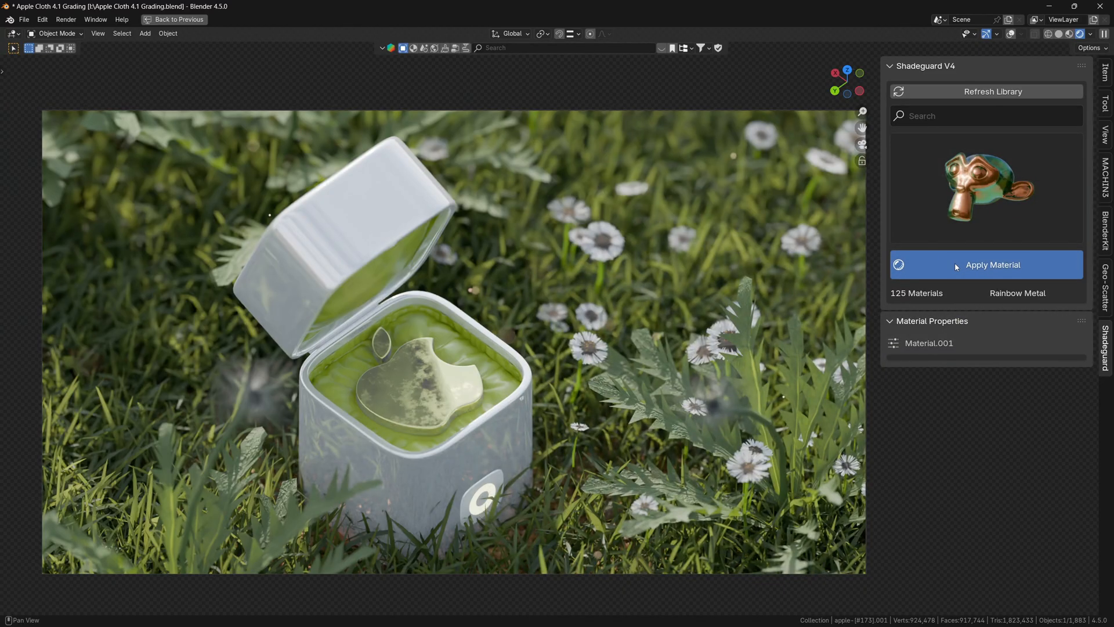
pyautogui.click(985, 265)
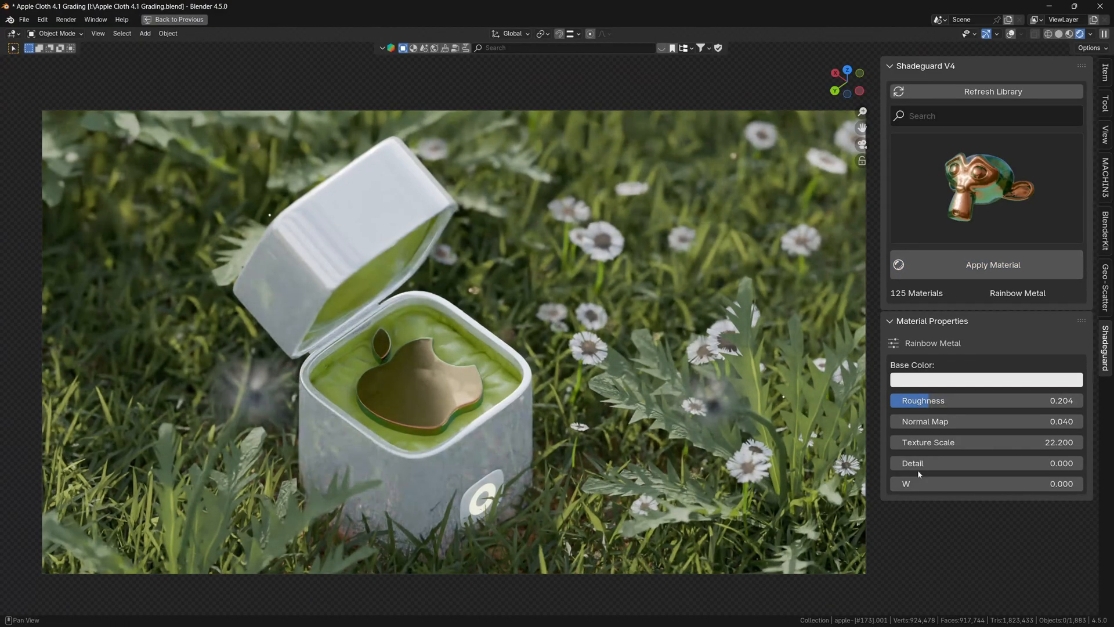
pyautogui.moveTo(924, 442); pyautogui.dragTo(1030, 442)
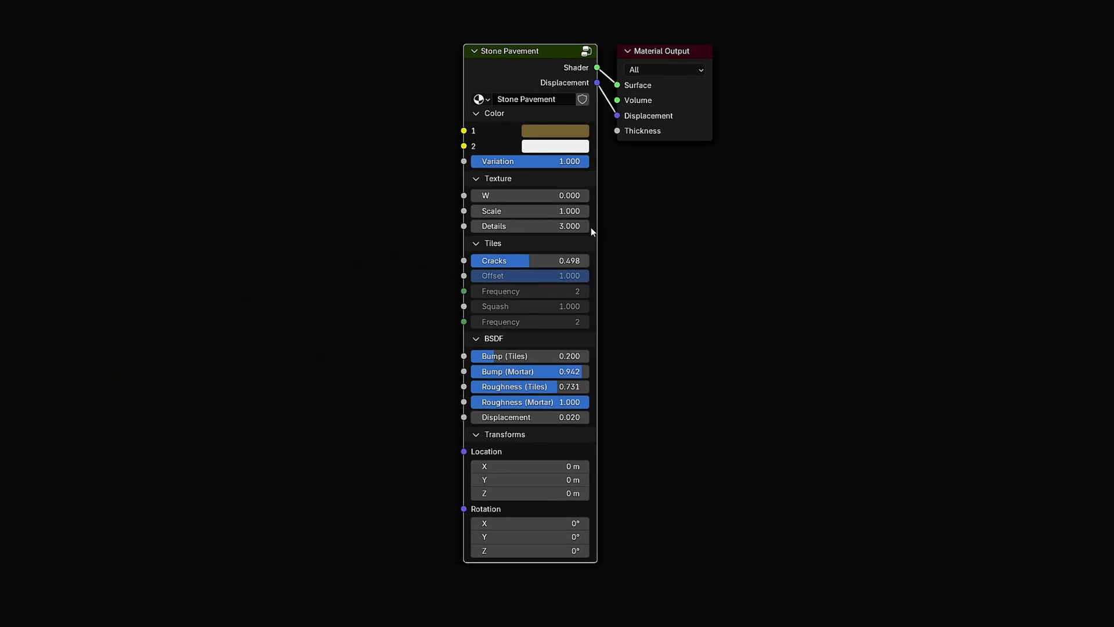
# - Scroll through the Stone Pavement group's inner texture, mapping, color ramp and mix nodes
pyautogui.scroll(-3)
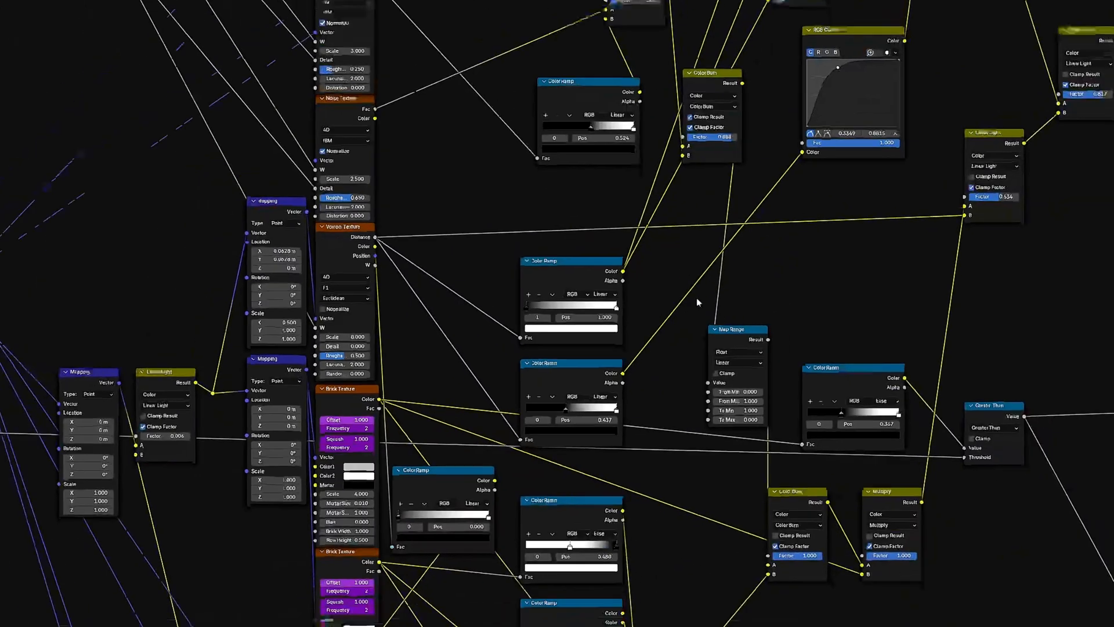